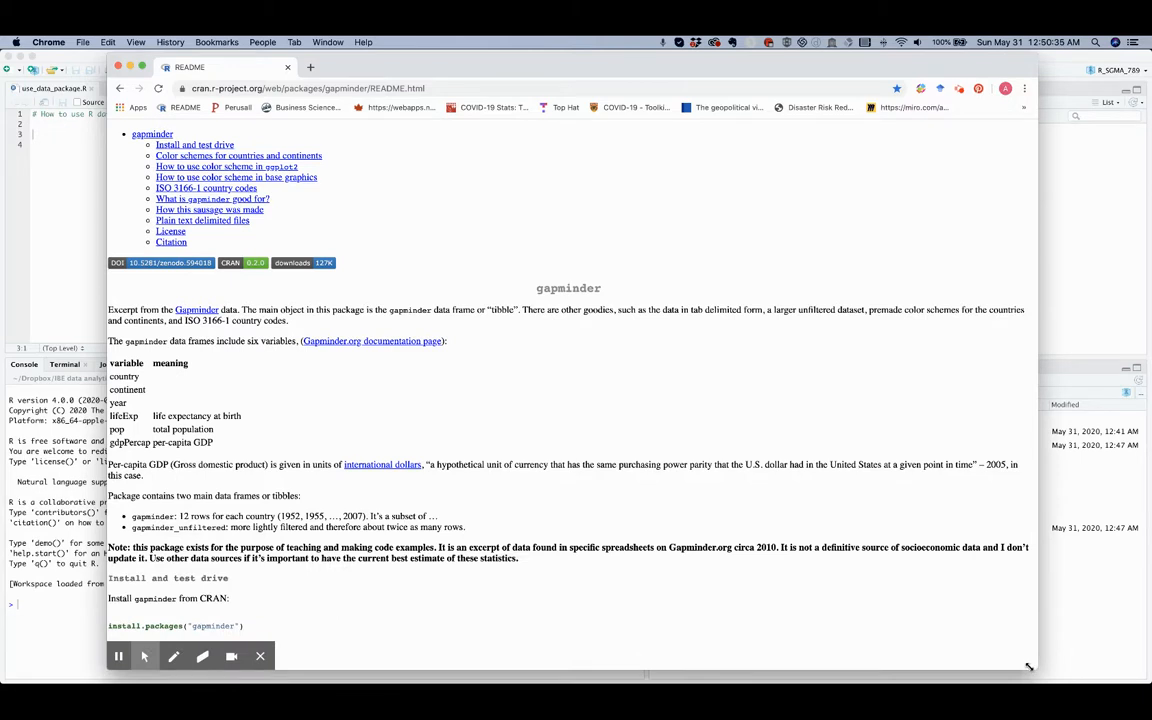
mouse_move(542, 272)
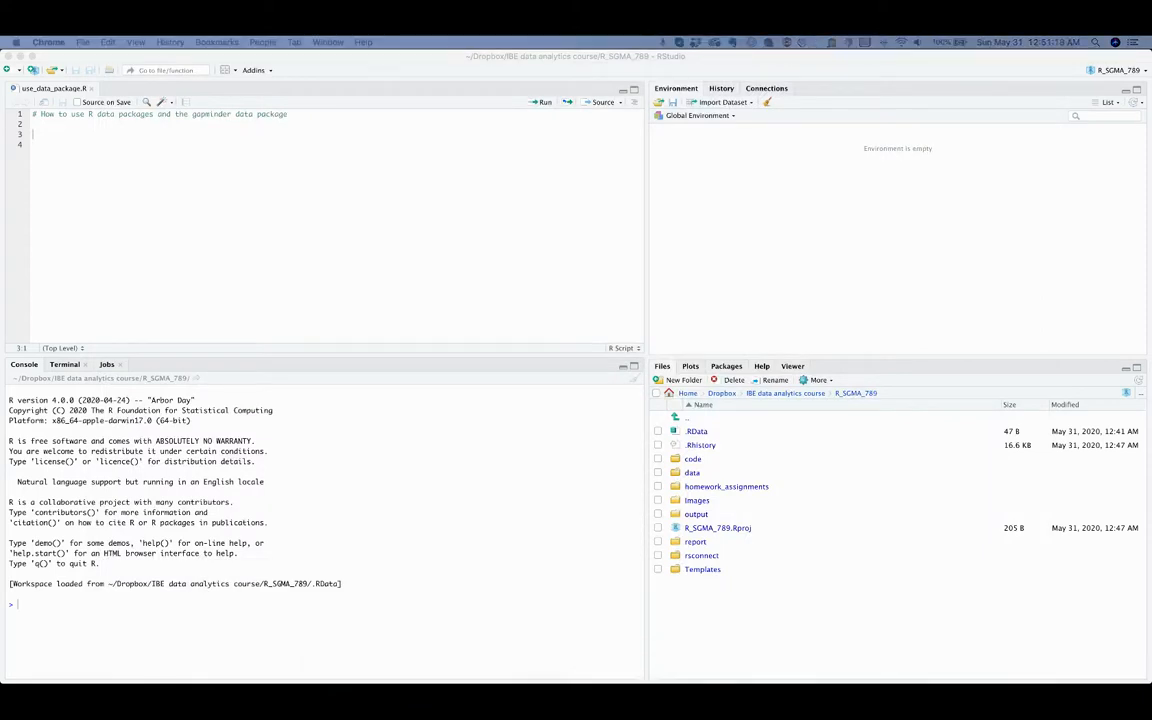
mouse_move(328, 364)
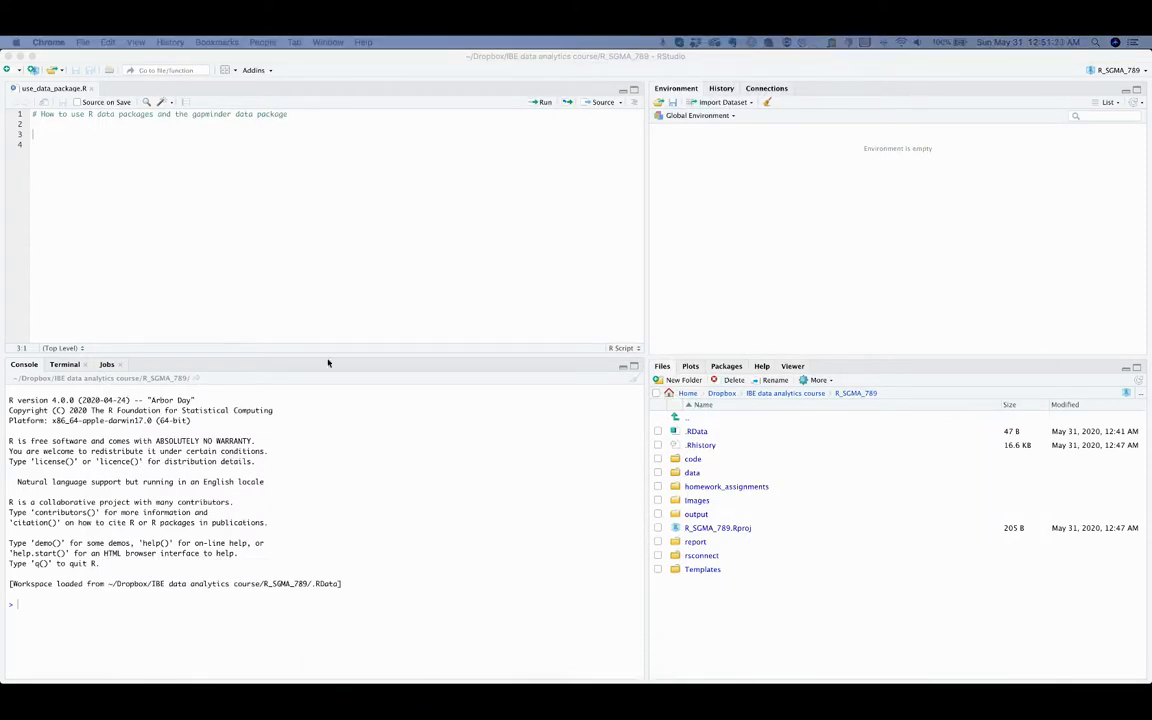
mouse_move(356, 340)
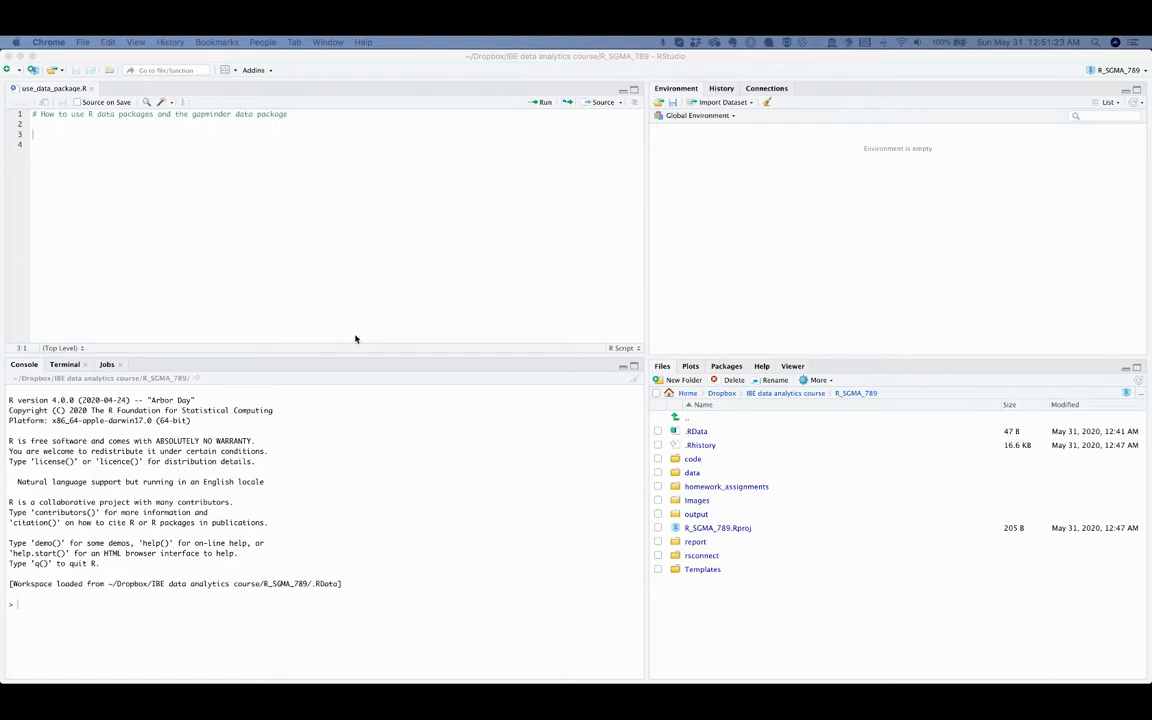
mouse_move(362, 338)
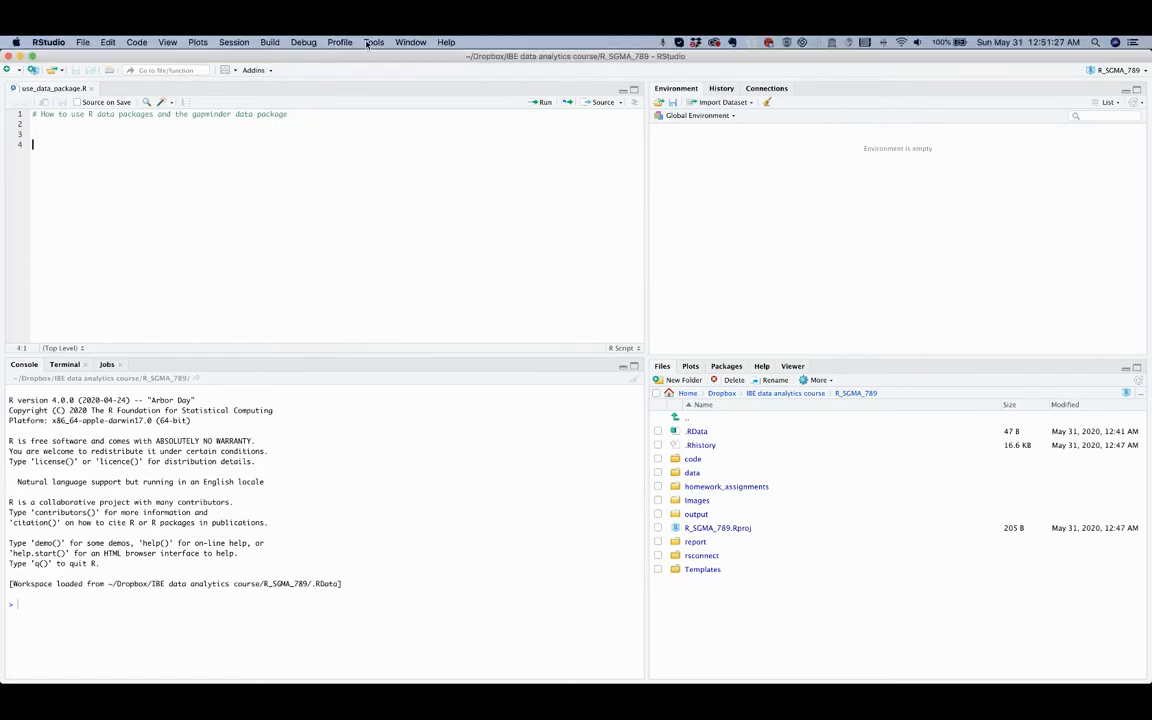
Install the gapminder package from CRAN via Install Packages, running install.packages("gapminder").
click(372, 42)
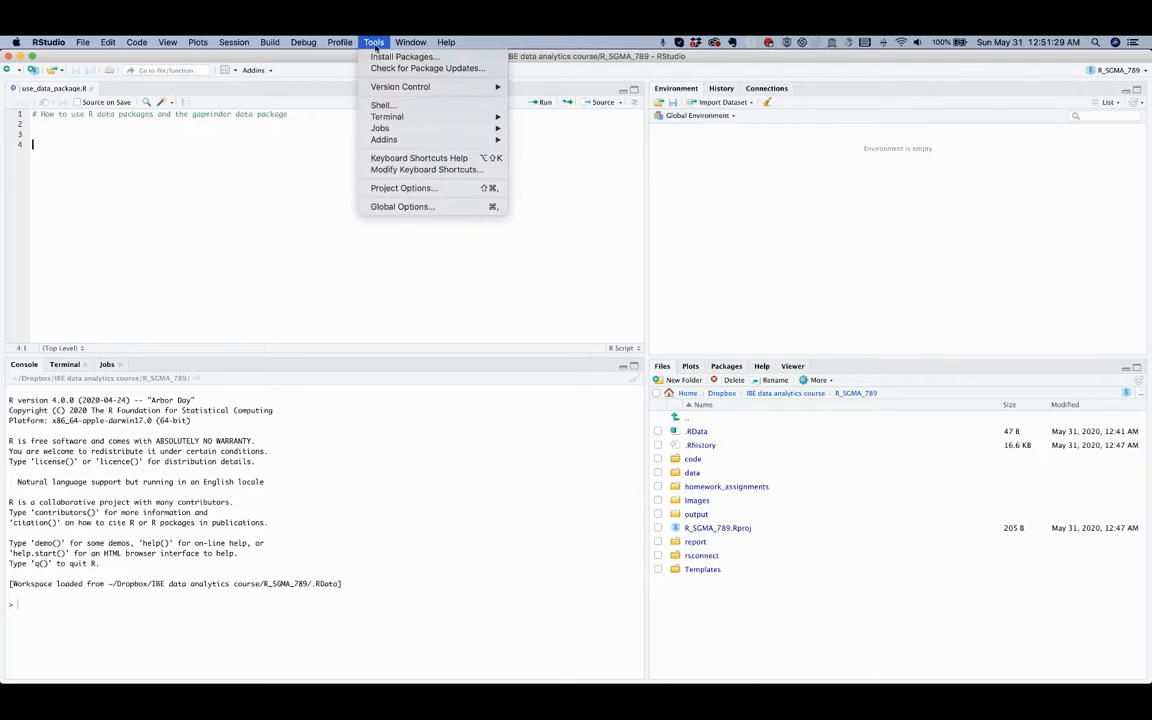
click(404, 56)
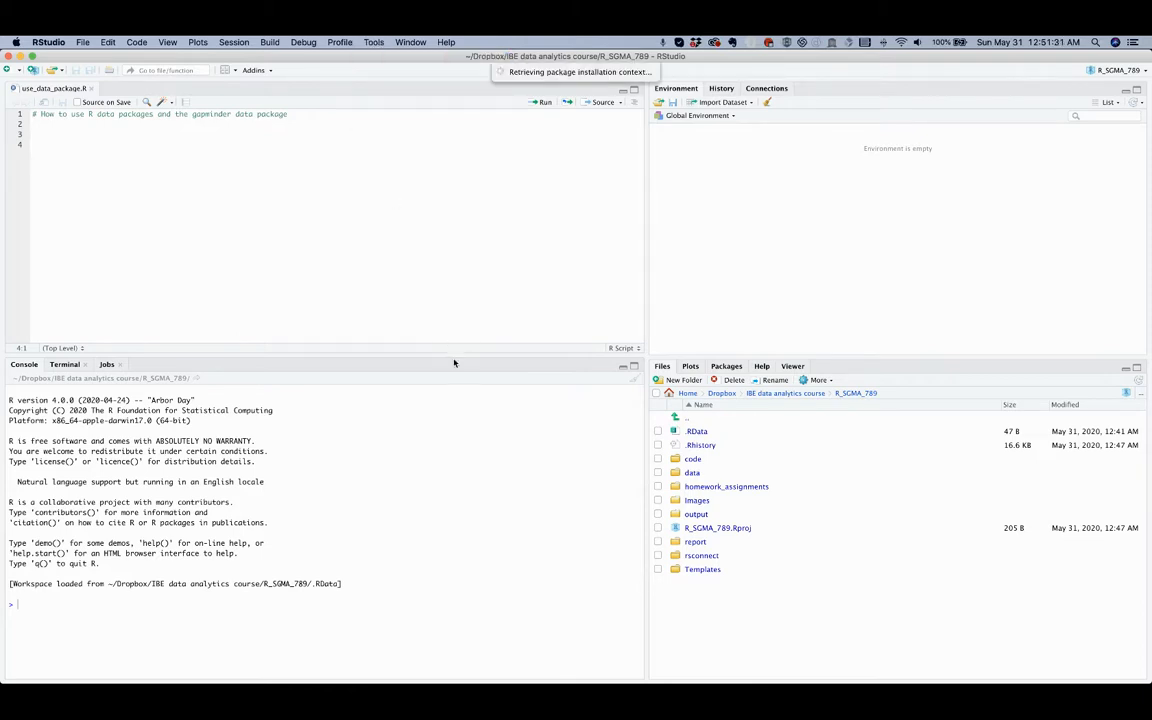
text(ga)
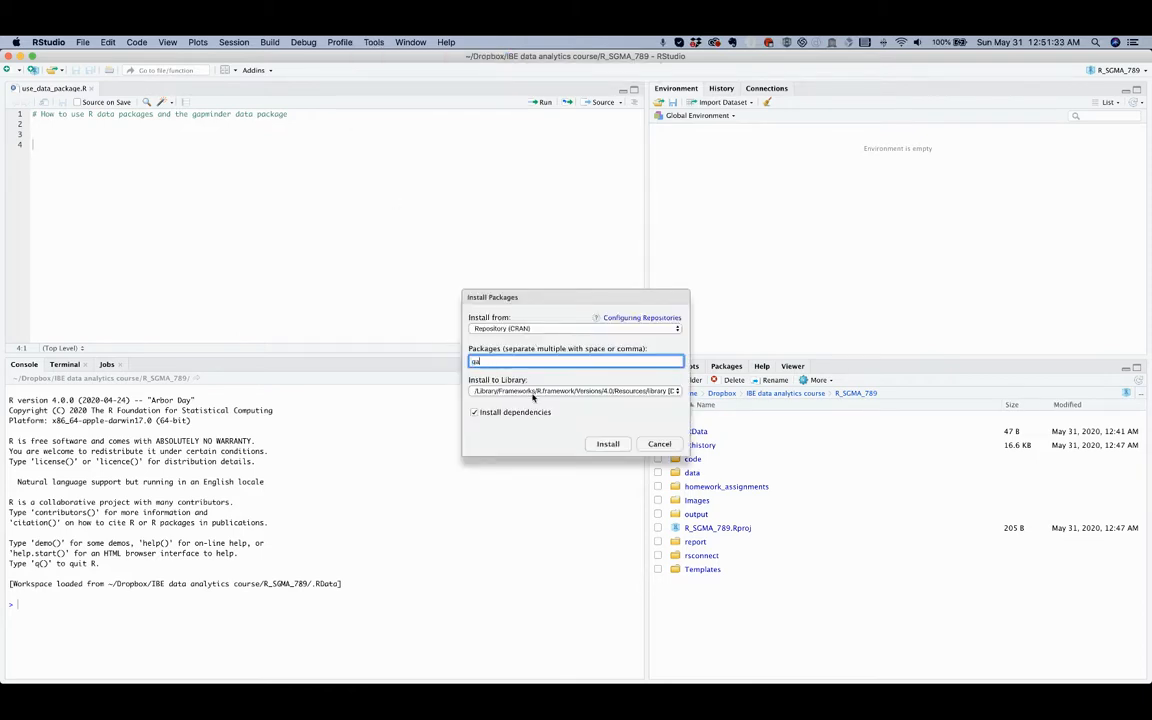
text(gapmi)
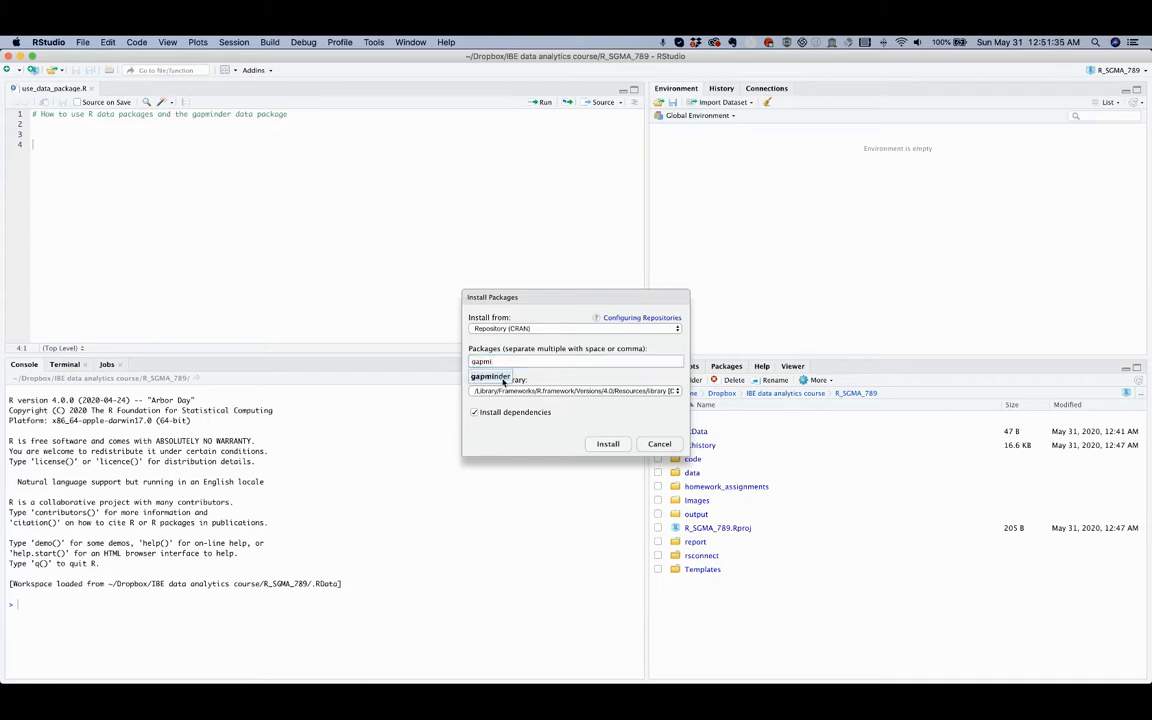
click(608, 444)
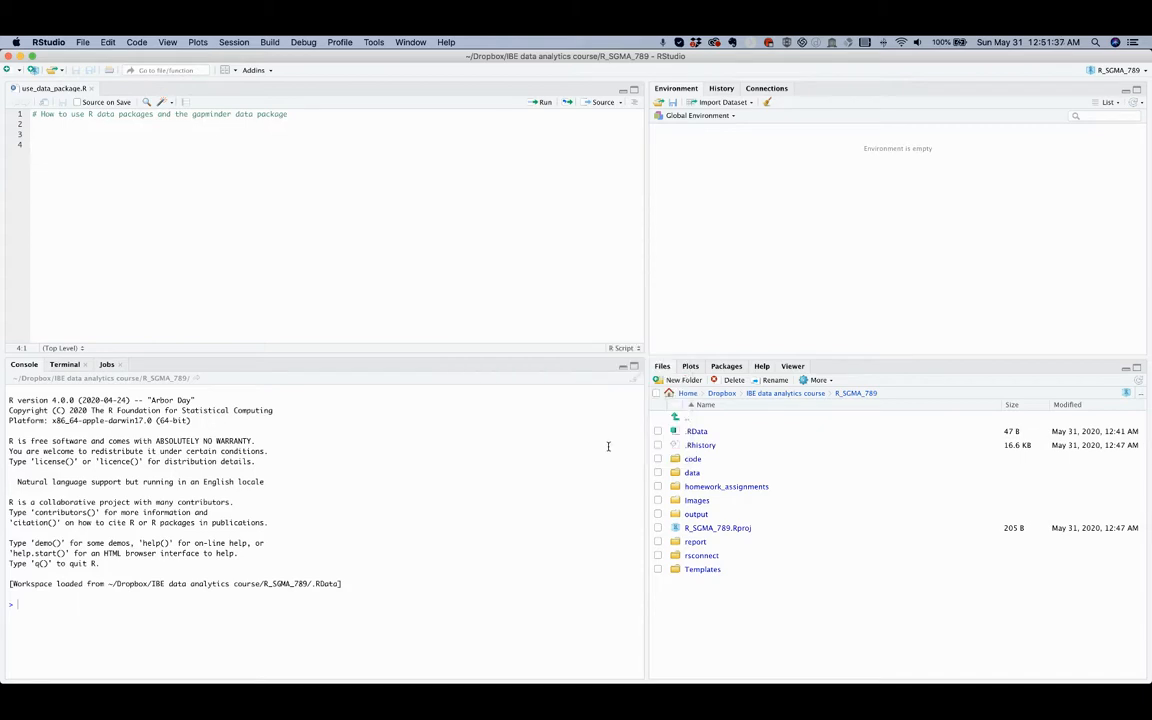
text(install.packages("gapminder"))
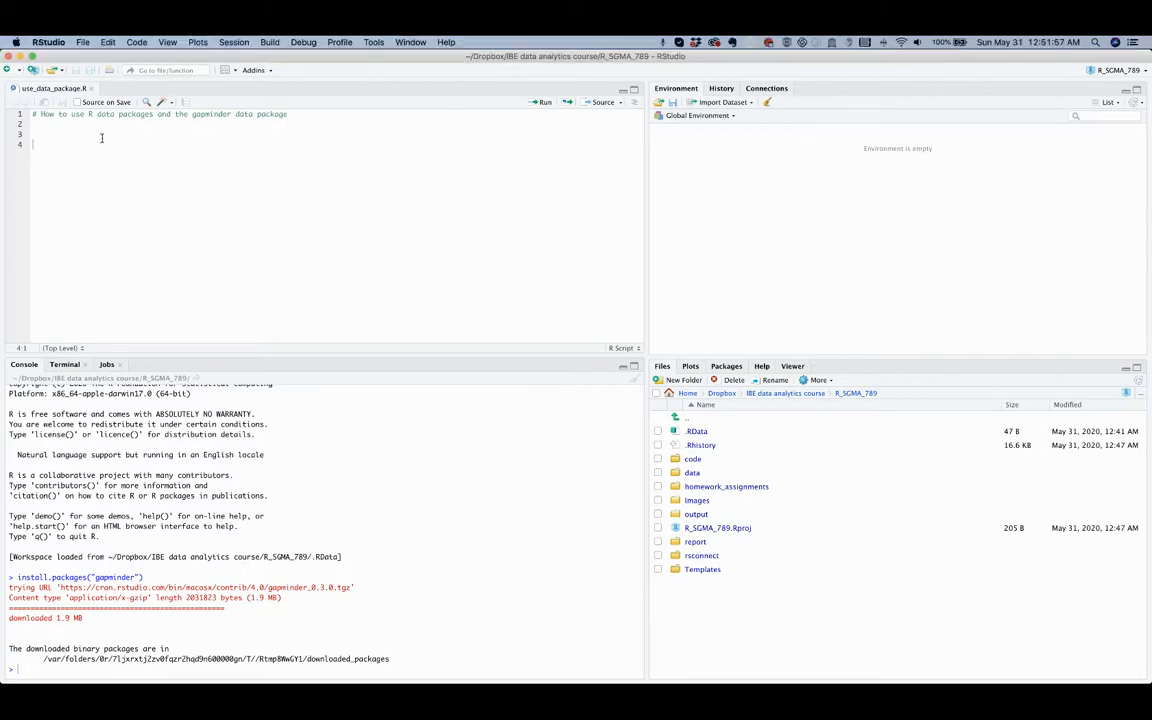
Add a '# Load gapminder' comment and run library(gapminder) so the package loads.
text(# Load gapminder)
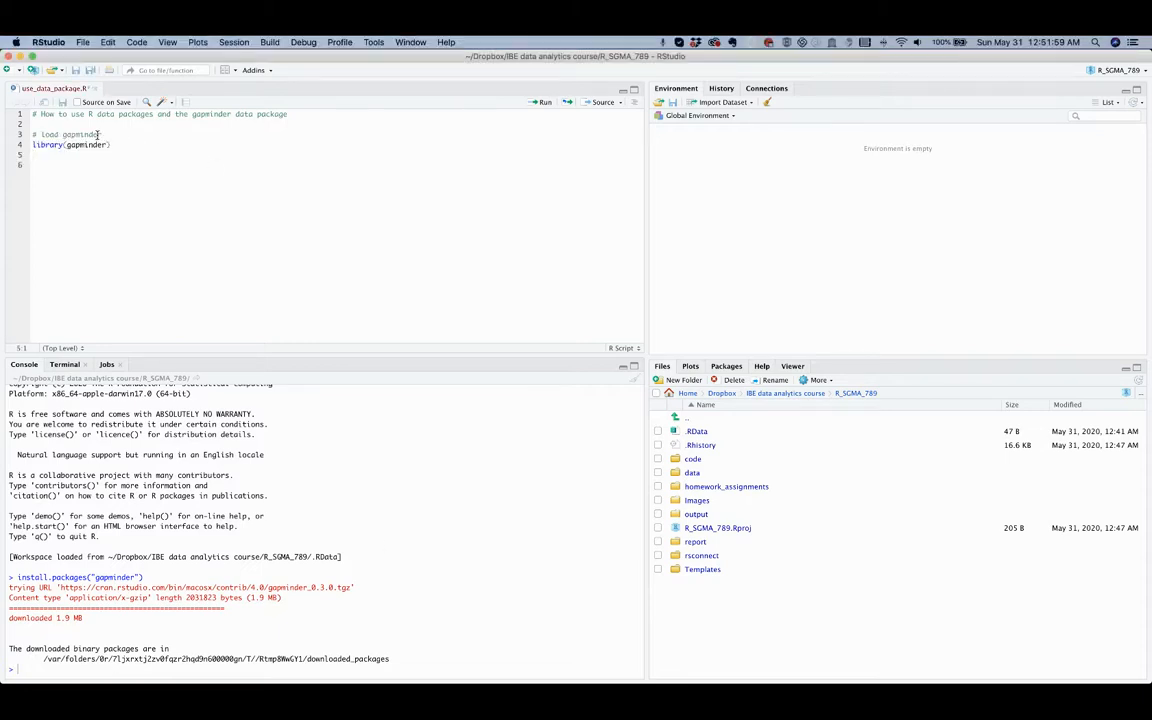
click(540, 102)
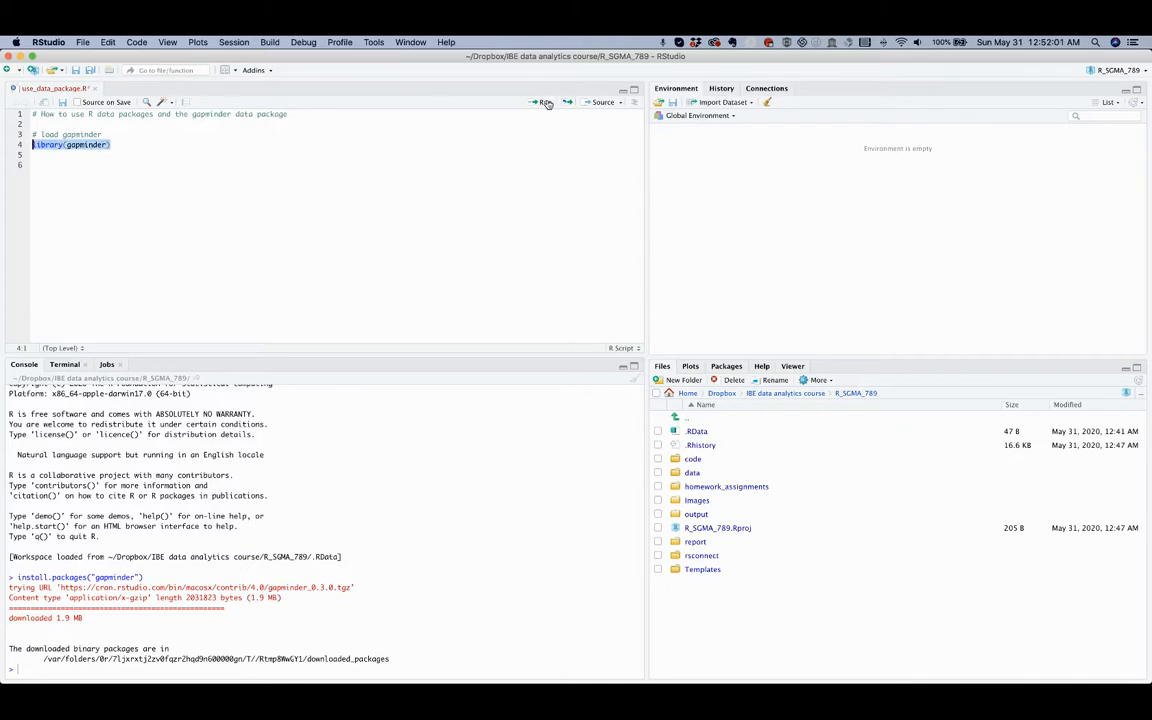
click(544, 102)
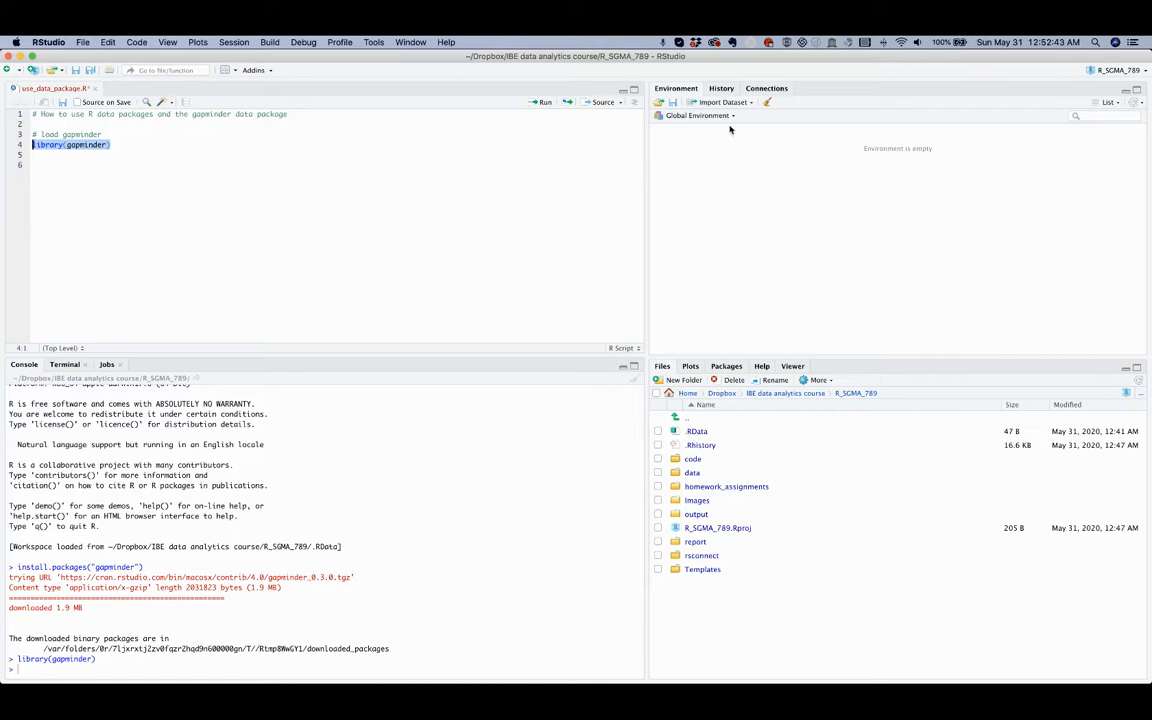
mouse_move(738, 208)
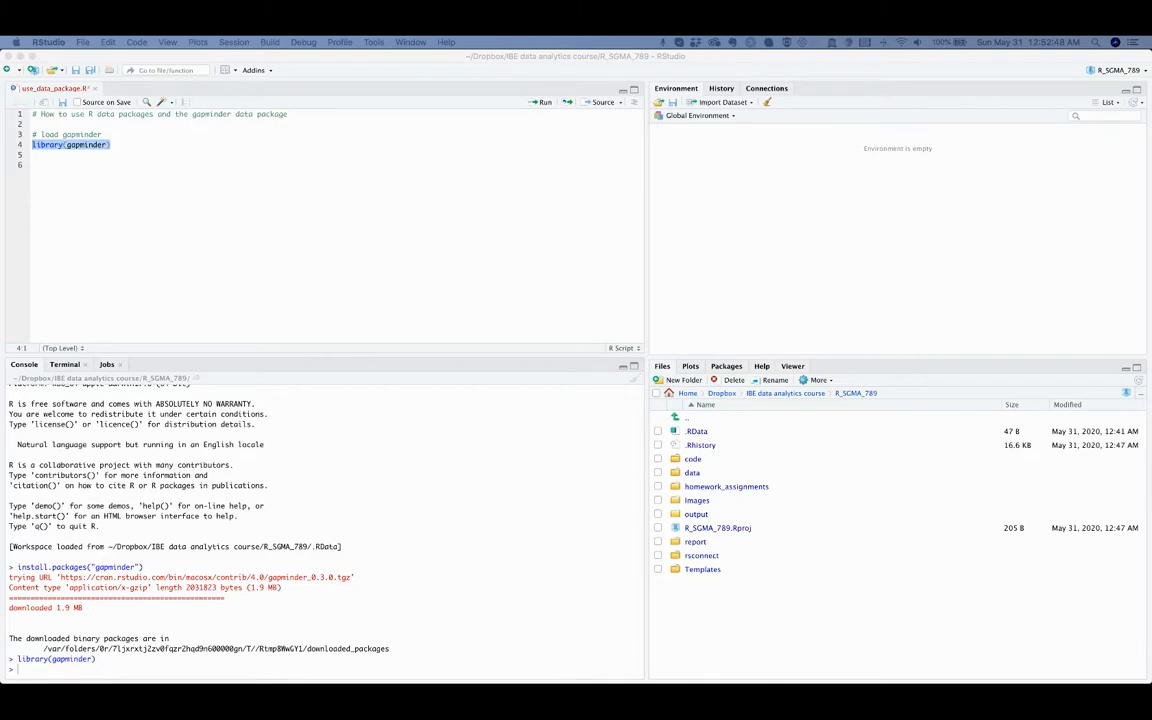
Start a '#load and view the Gapminder data' section for data("gapminder").
click(114, 164)
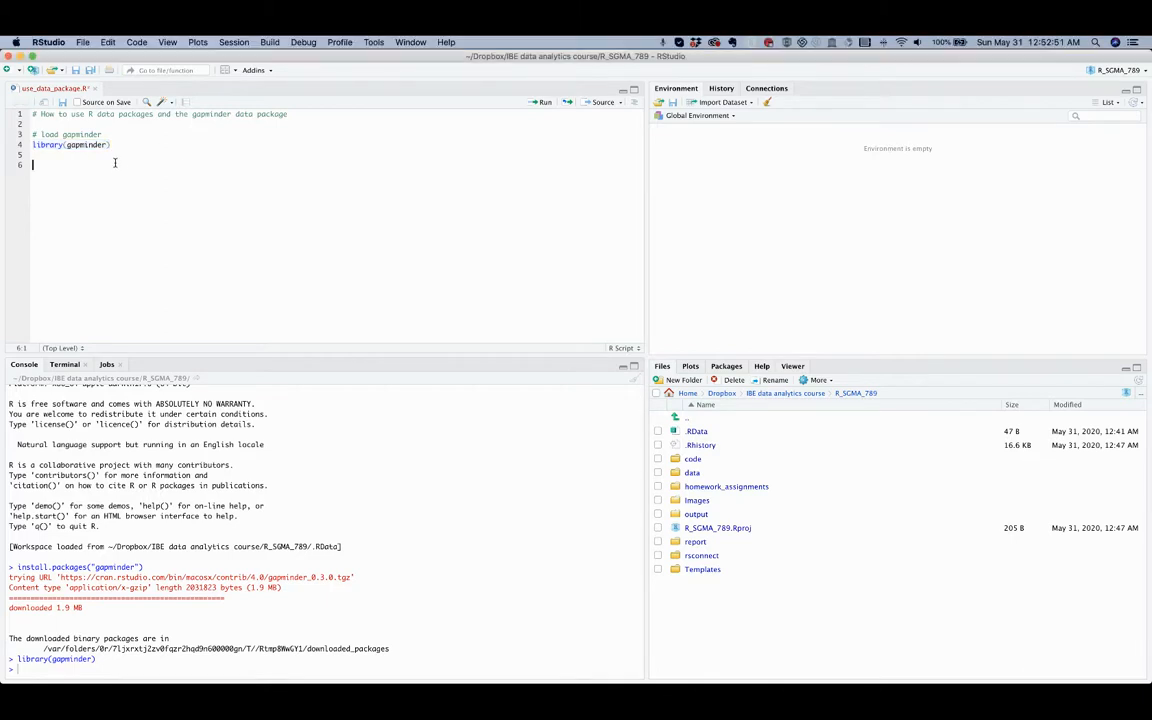
text(#load and view the Gapminder data)
text(data("gapminder"))
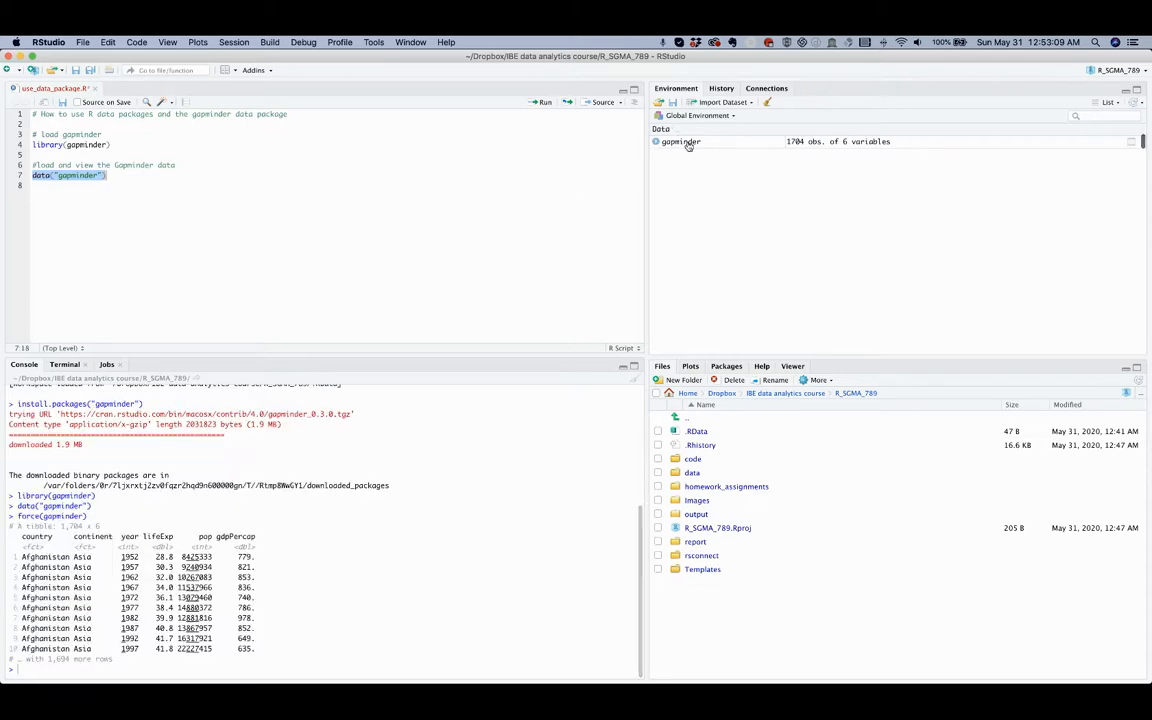
mouse_move(680, 140)
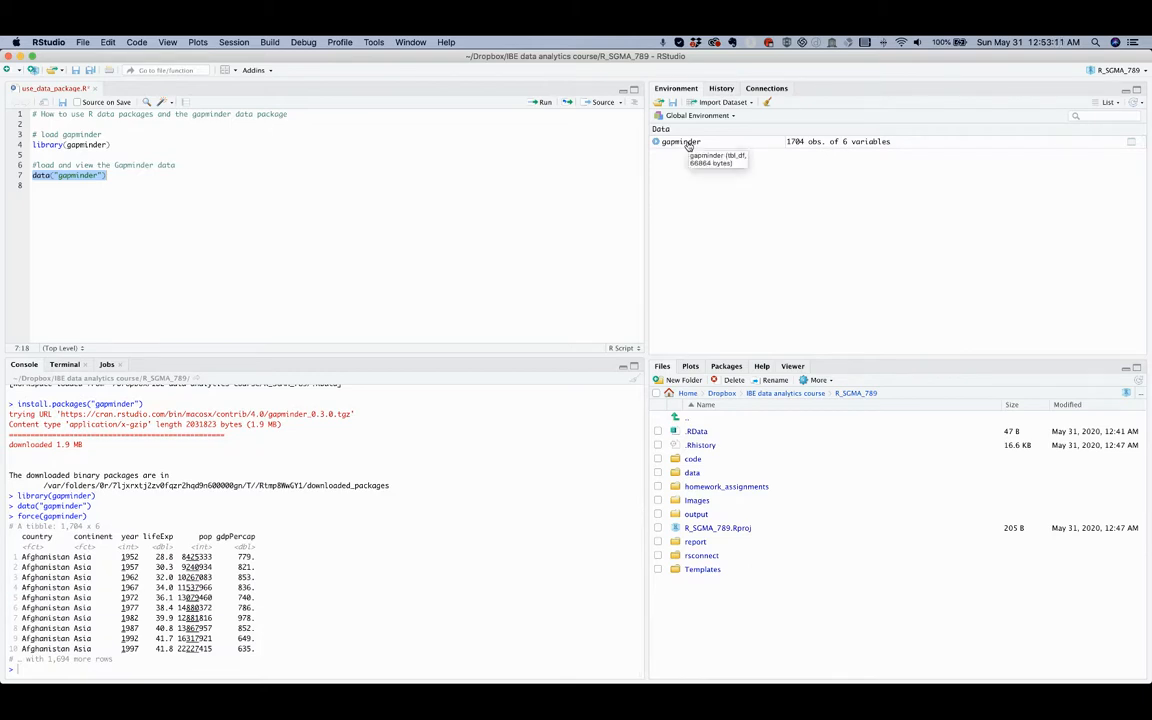
mouse_move(792, 140)
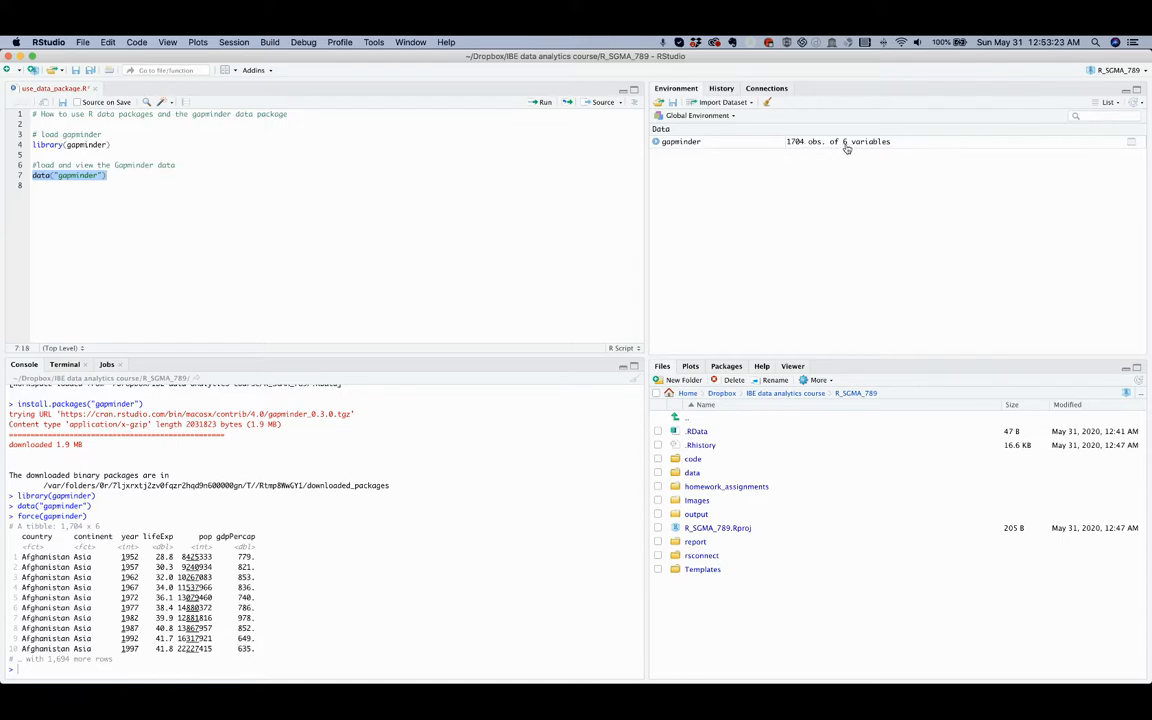
mouse_move(888, 148)
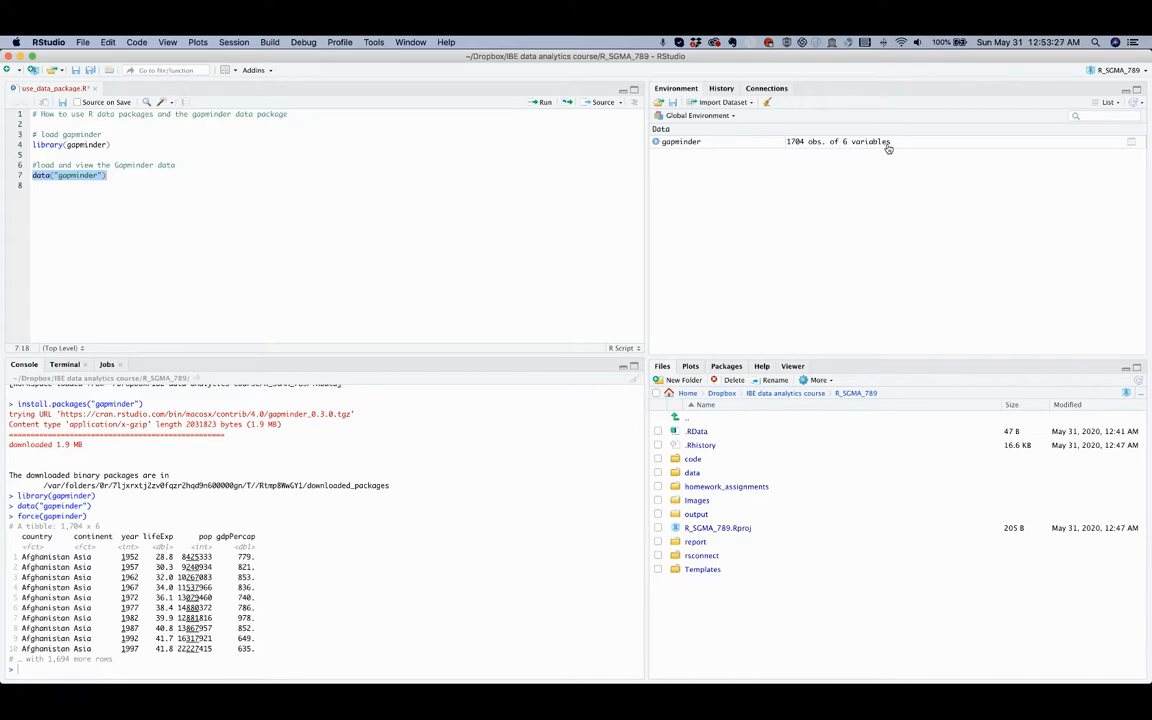
mouse_move(740, 152)
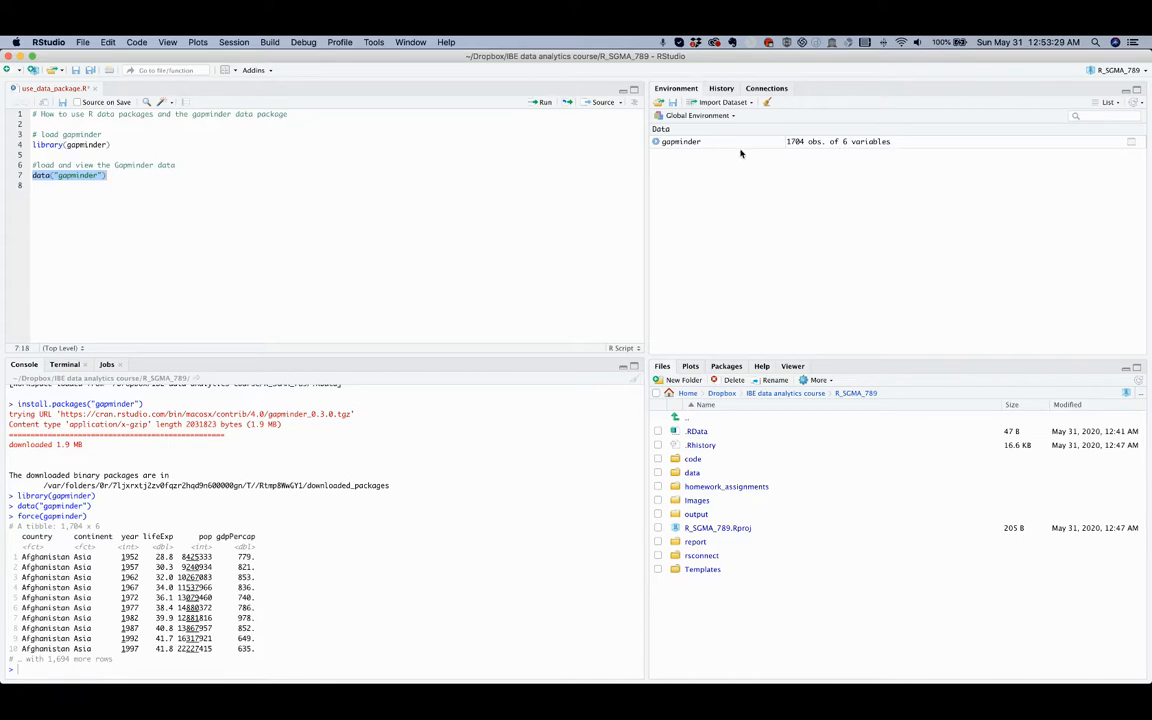
Show the gapminder README page describing the six variables in Chrome.
click(658, 140)
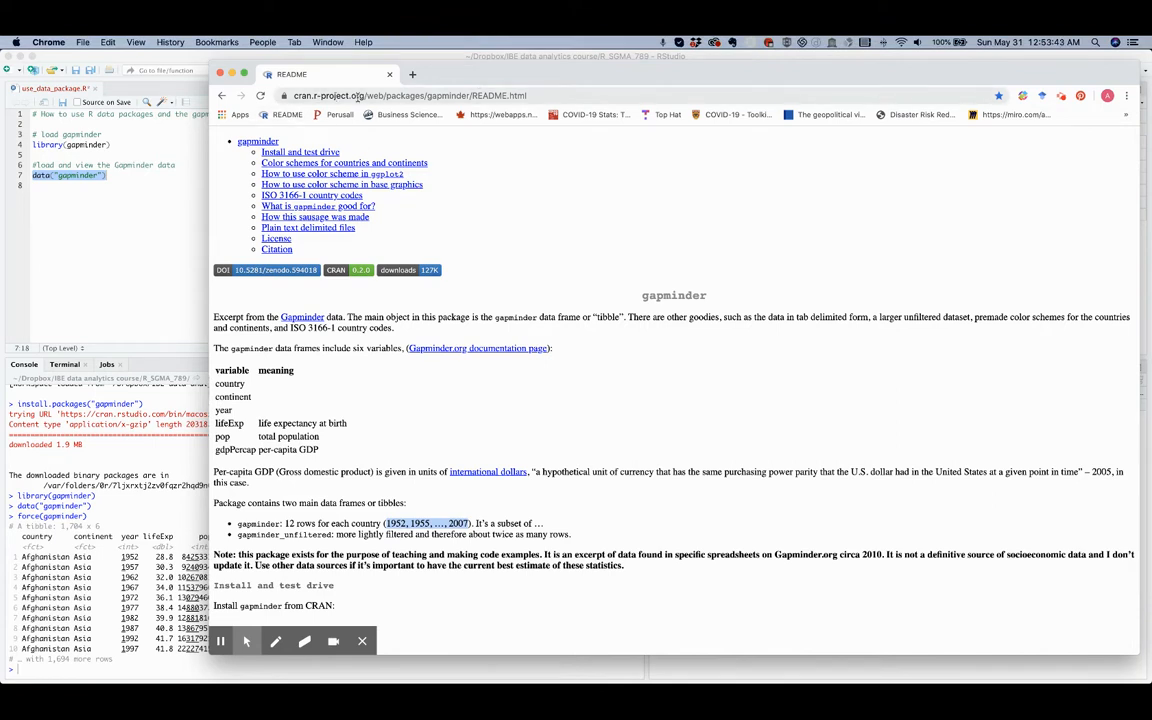
mouse_move(464, 224)
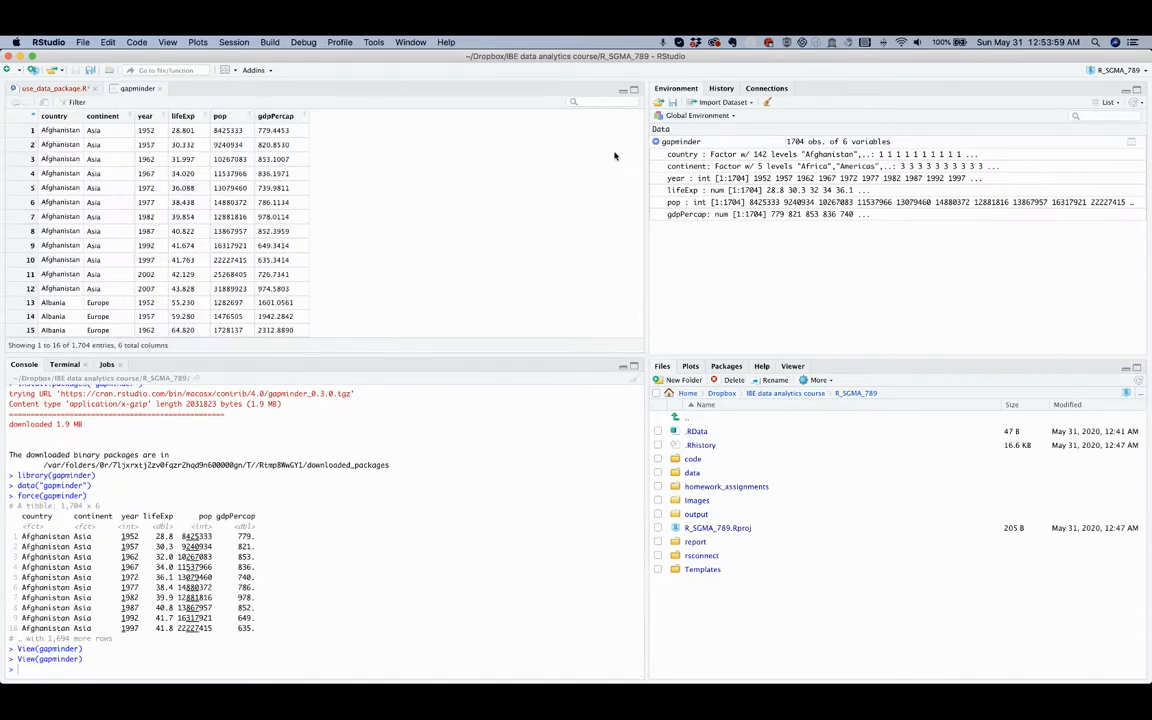
mouse_move(538, 206)
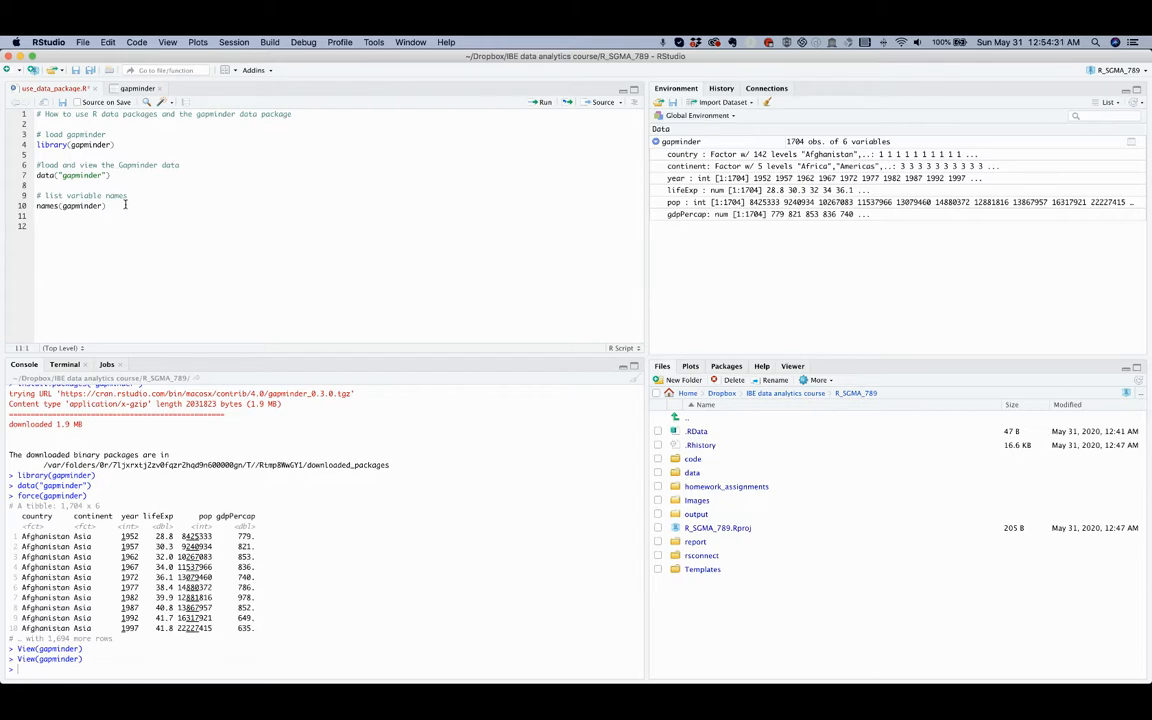
Run names(gapminder), printing country, continent, year, lifeExp, pop, gdpPercap in the console.
drag(36, 196, 106, 204)
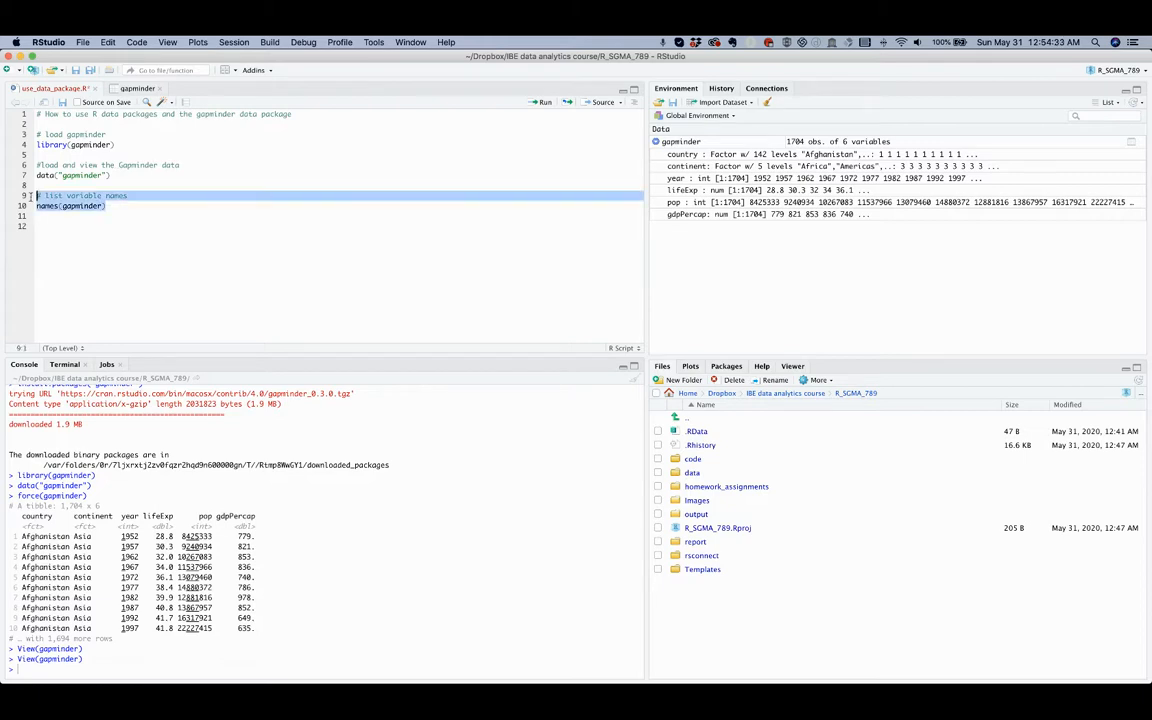
click(542, 102)
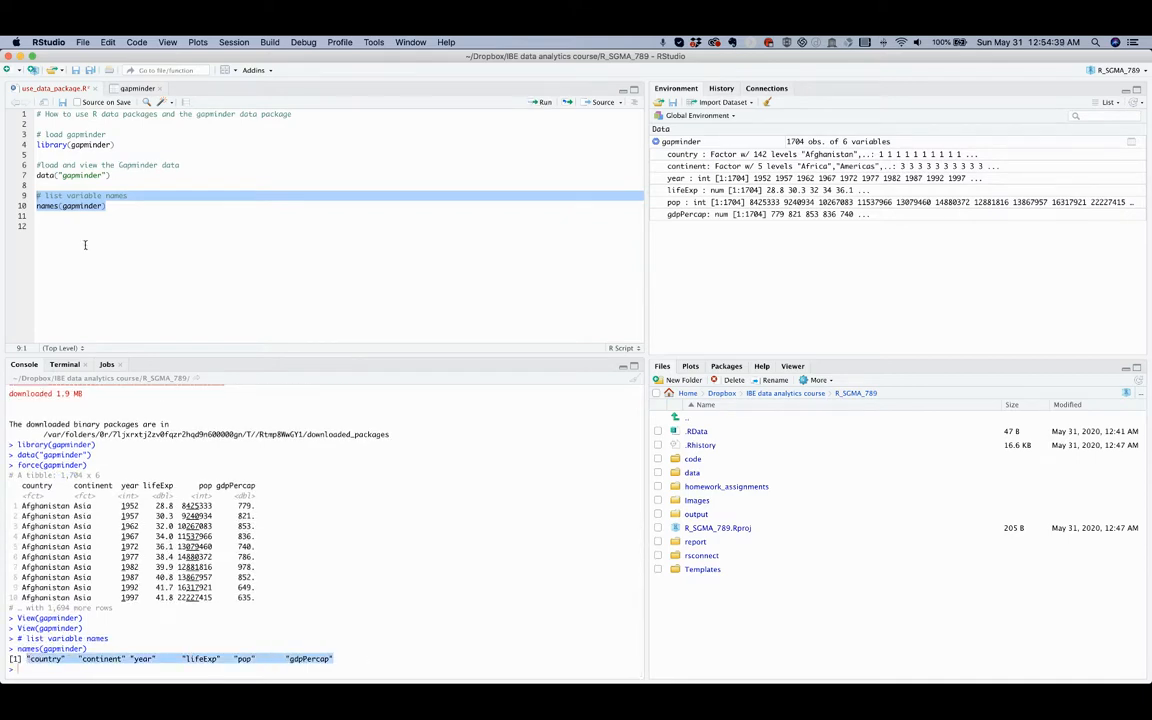
click(74, 226)
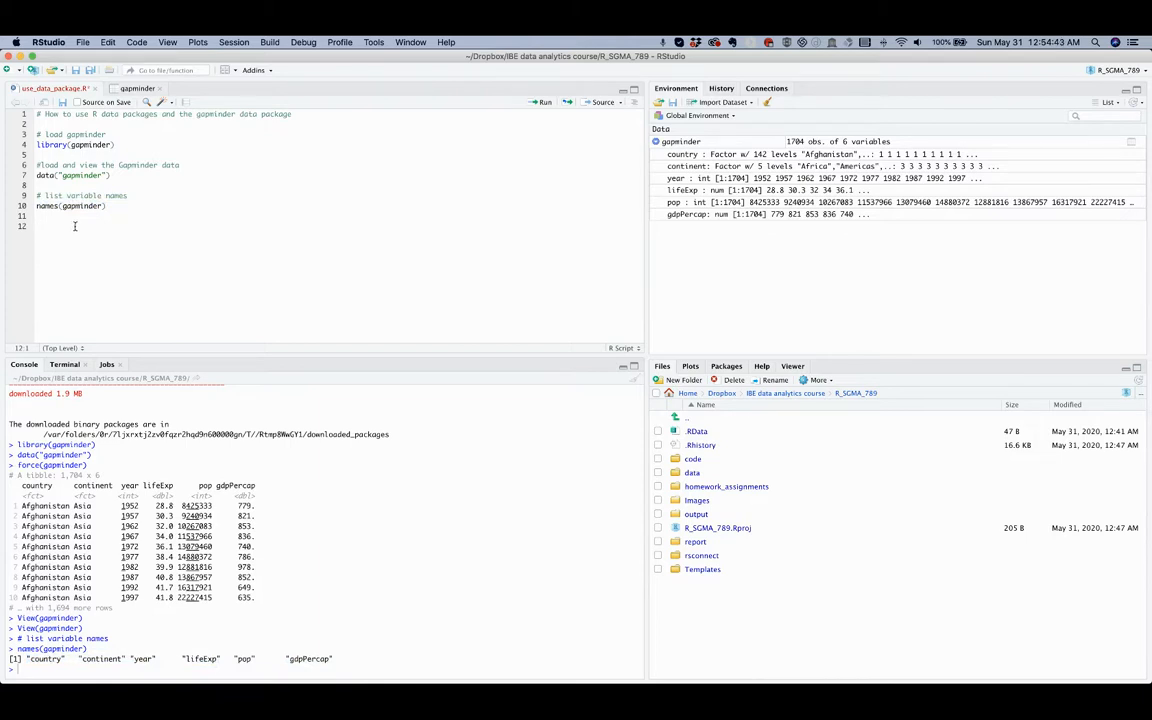
click(36, 226)
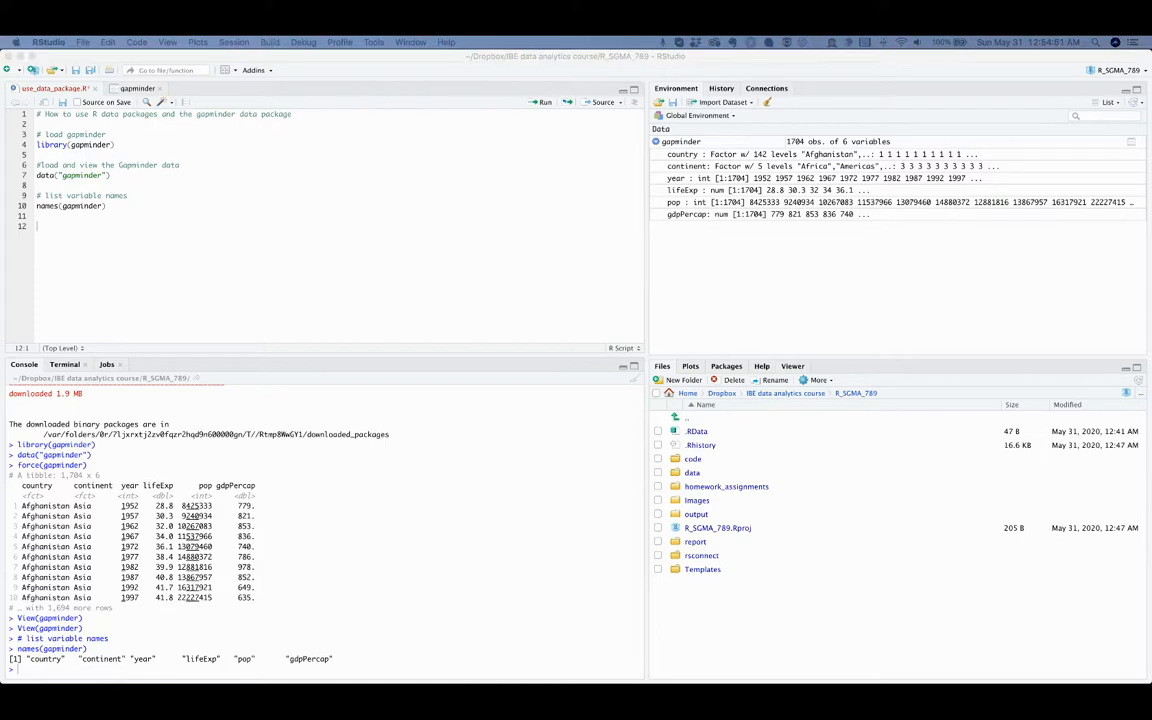
mouse_move(78, 234)
text(# compute summary statistics for each variable)
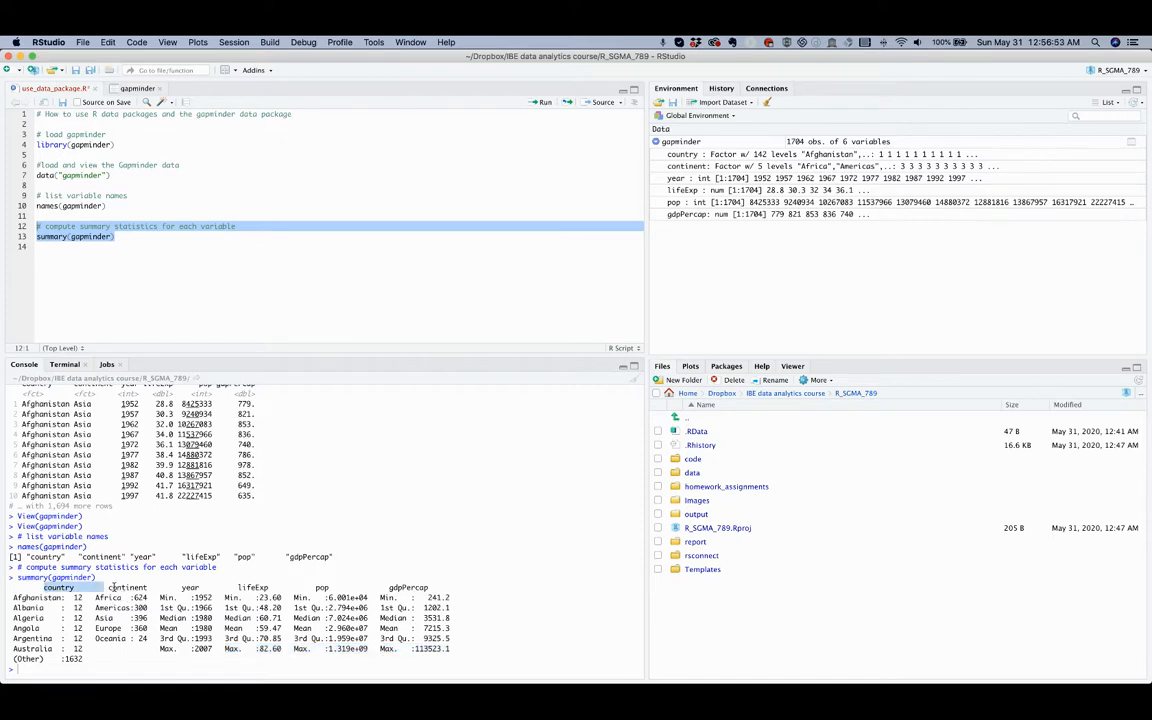
Run summary(gapminder) to print per-variable summary statistics in the console.
double_click(128, 588)
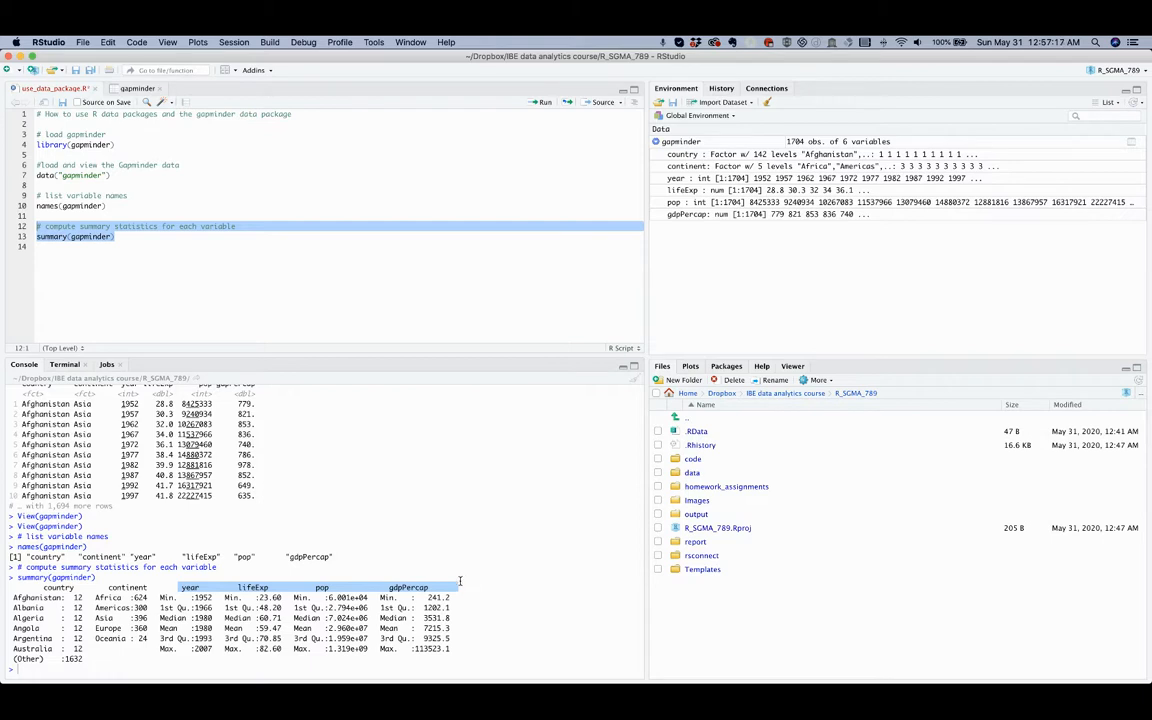
mouse_move(464, 580)
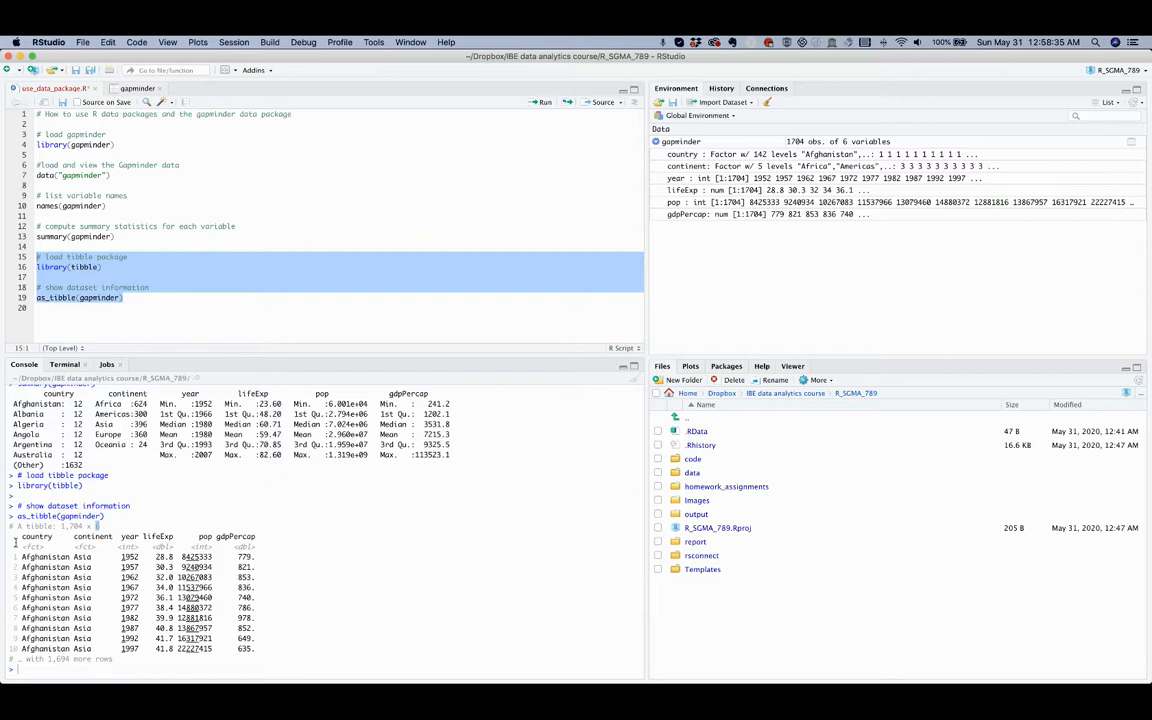
drag(20, 550, 256, 650)
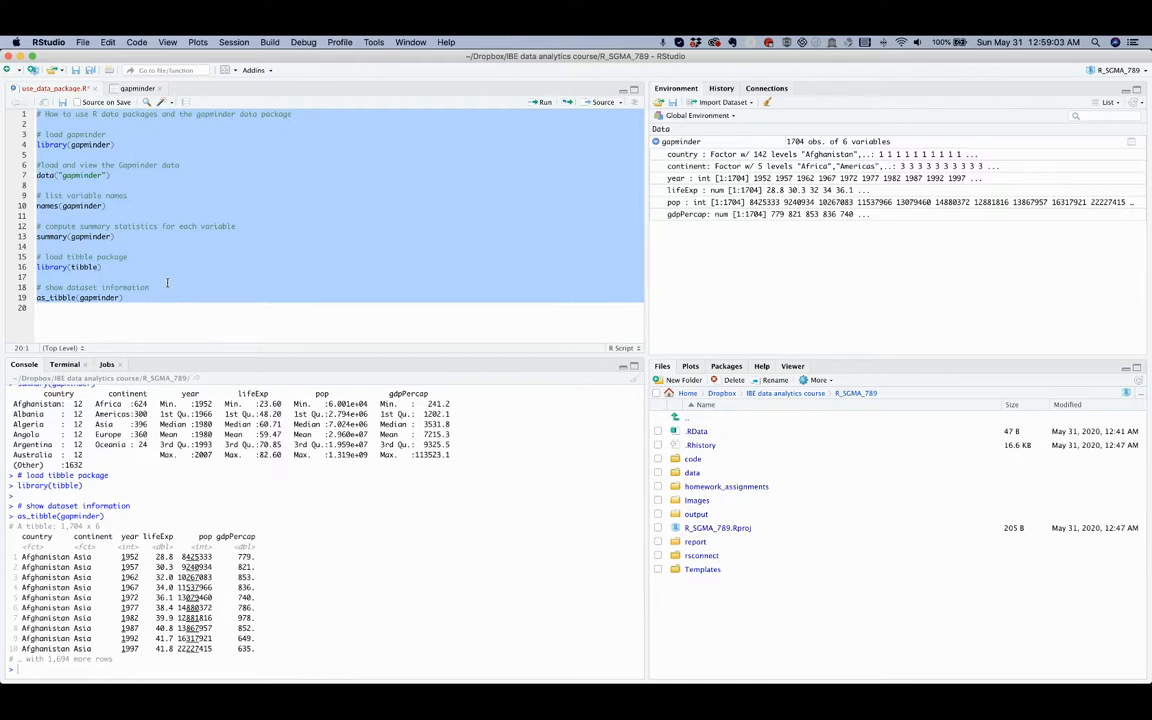
mouse_move(200, 284)
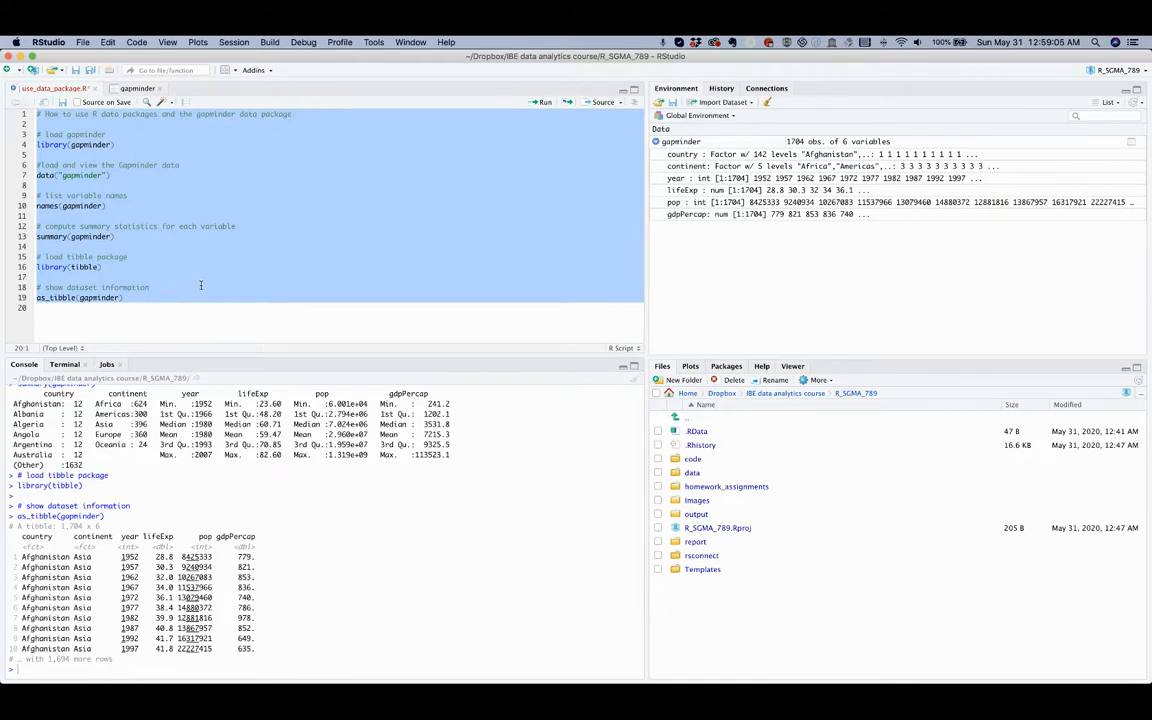